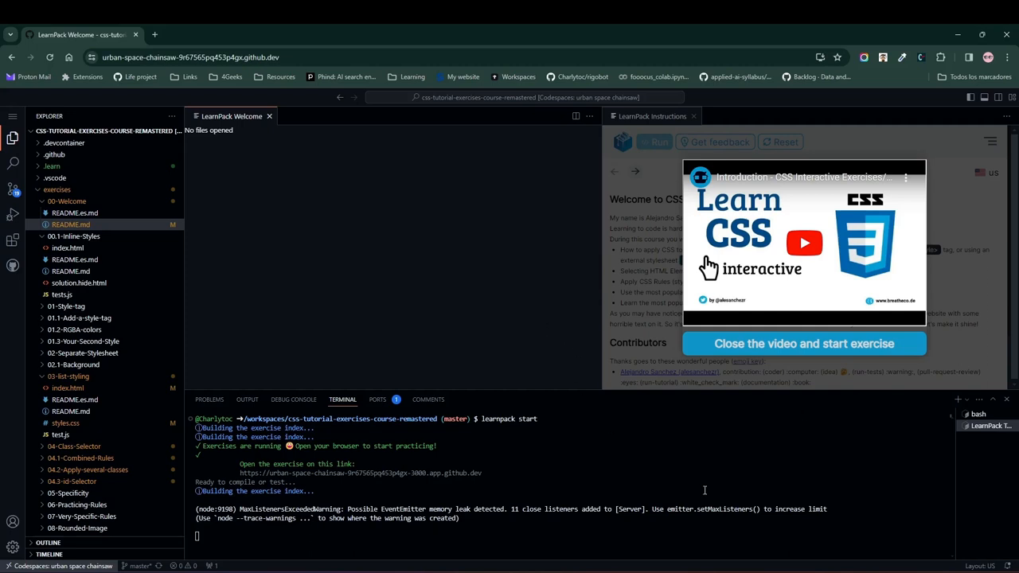
{"action": "mouse_move", "coordinate": [760, 275]}
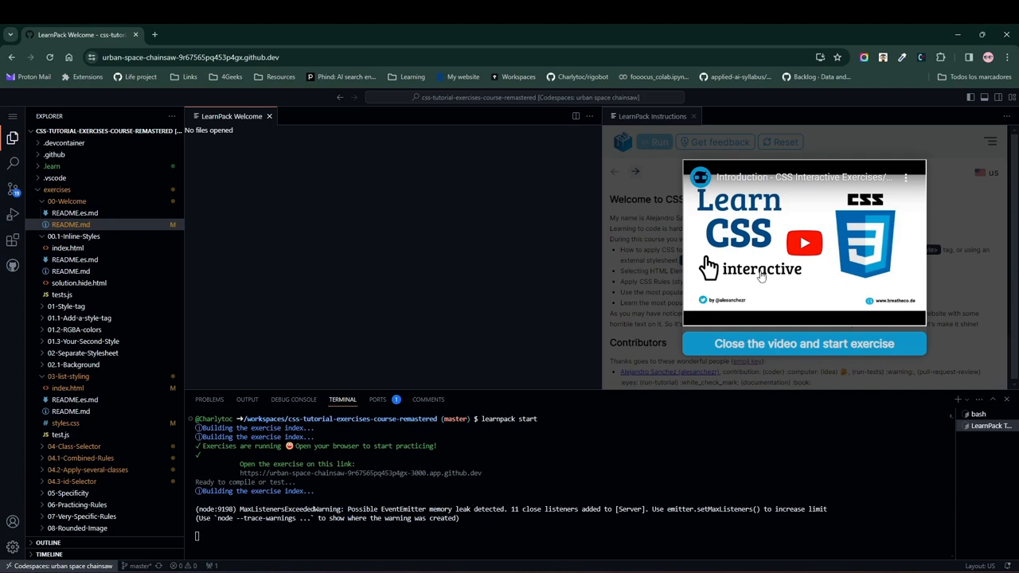
{"action": "mouse_move", "coordinate": [584, 316]}
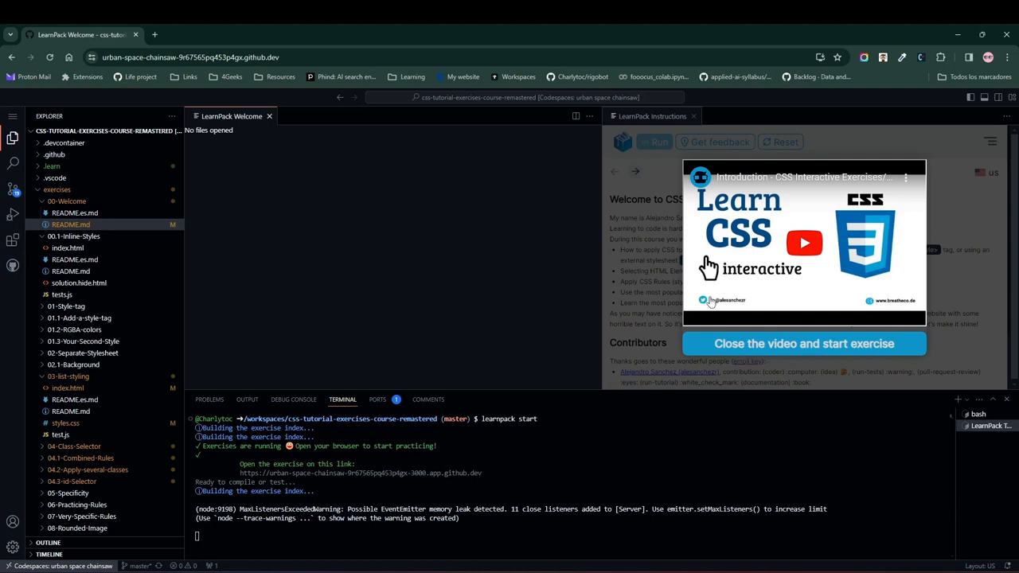
{"action": "mouse_move", "coordinate": [748, 343]}
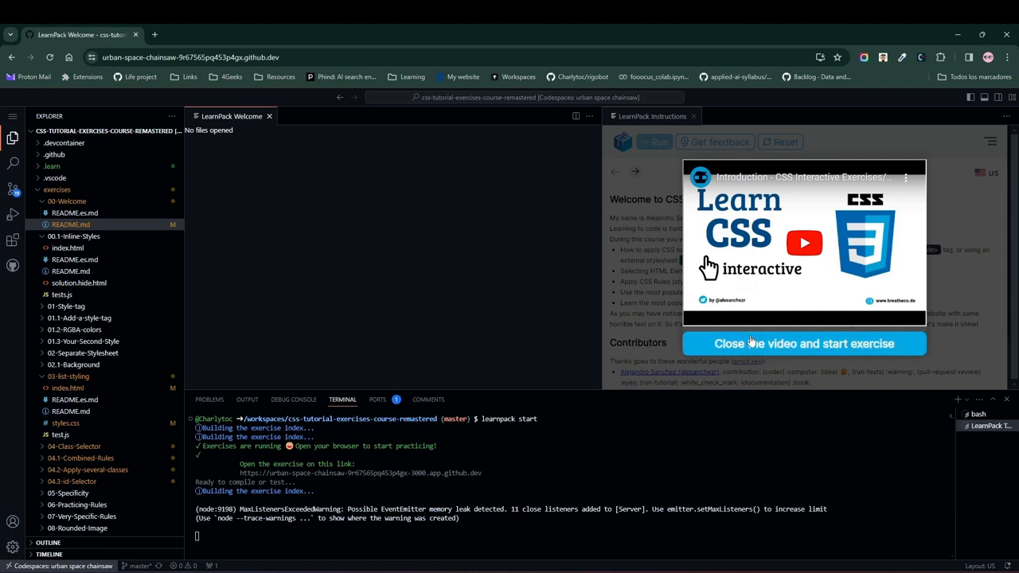
Dismiss the LearnPack intro video to reveal the CSS Exercises welcome page.
{"action": "left_click", "coordinate": [802, 343]}
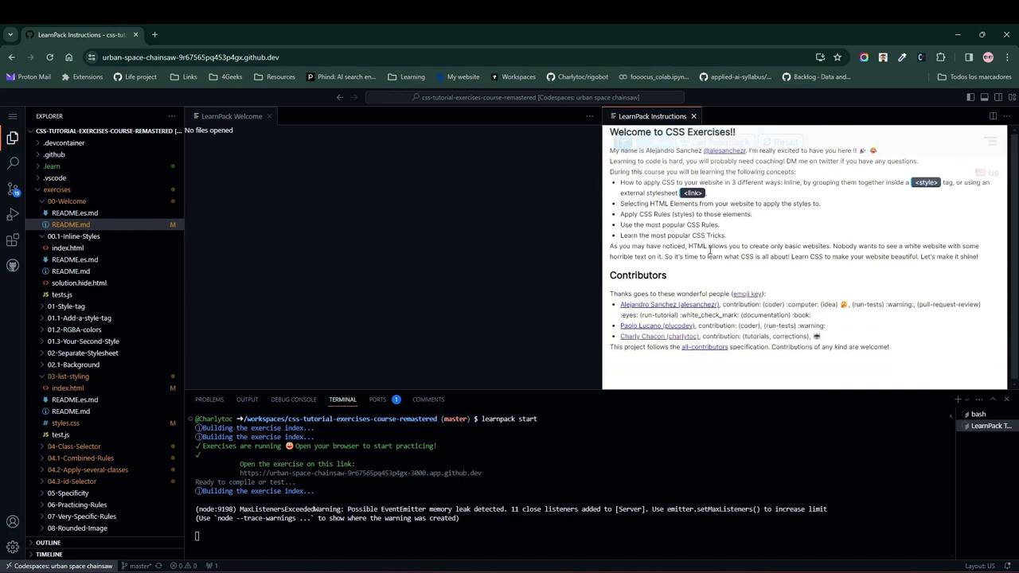
{"action": "mouse_move", "coordinate": [720, 260]}
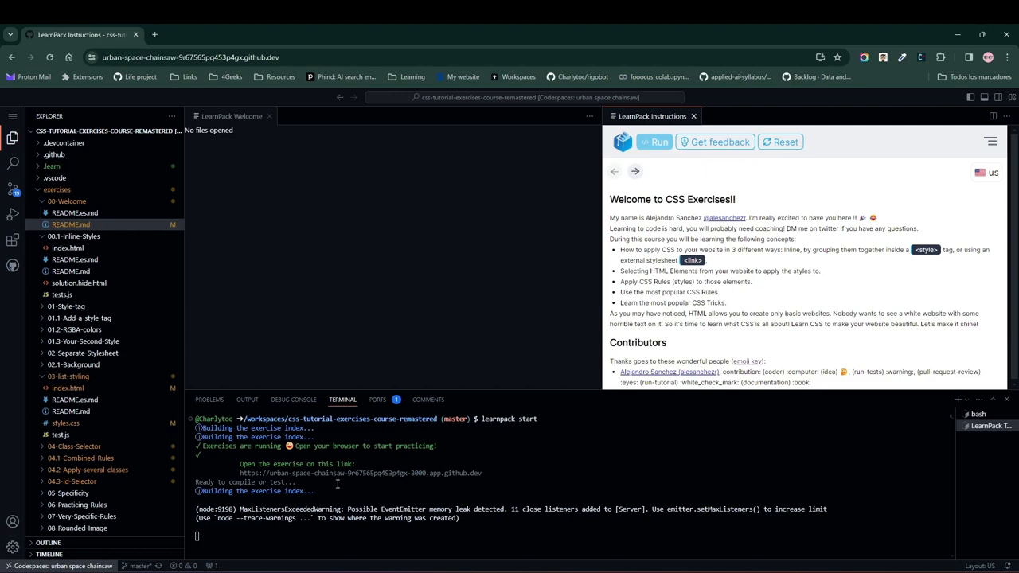
{"action": "mouse_move", "coordinate": [76, 500]}
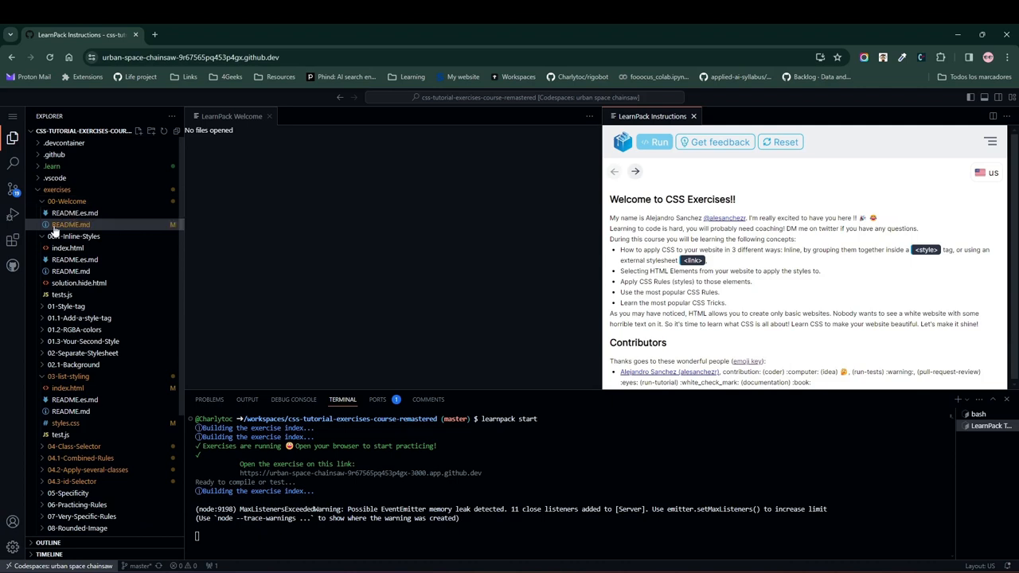
{"action": "mouse_move", "coordinate": [75, 225]}
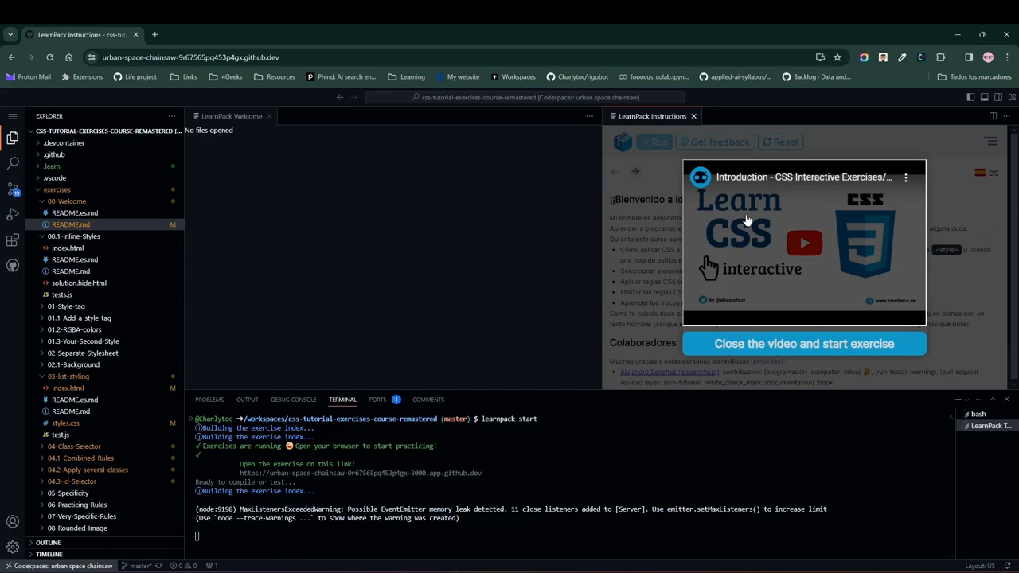
Close the intro video again and switch the instructions language to English (us).
{"action": "left_click", "coordinate": [805, 344]}
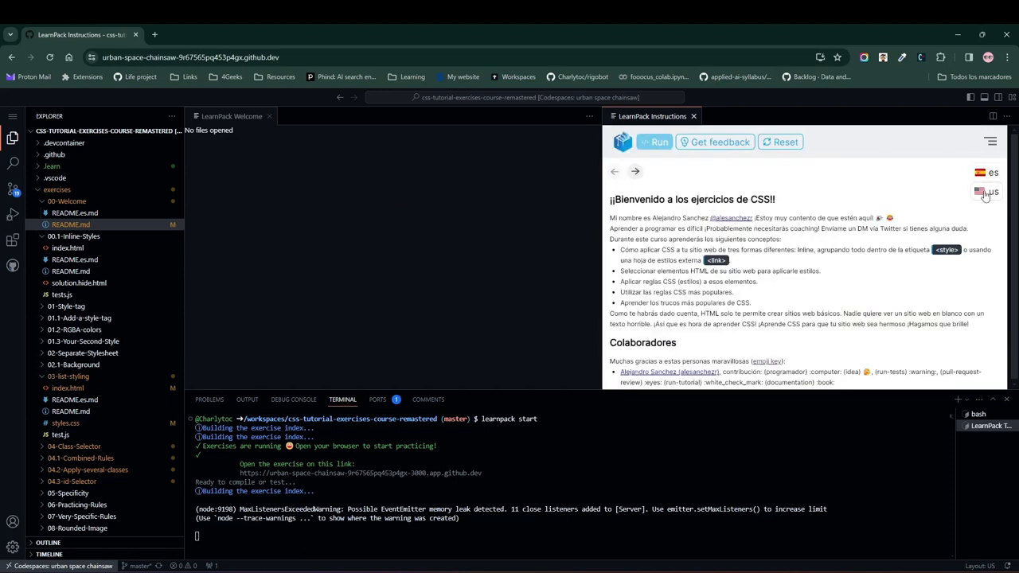
{"action": "left_click", "coordinate": [978, 193]}
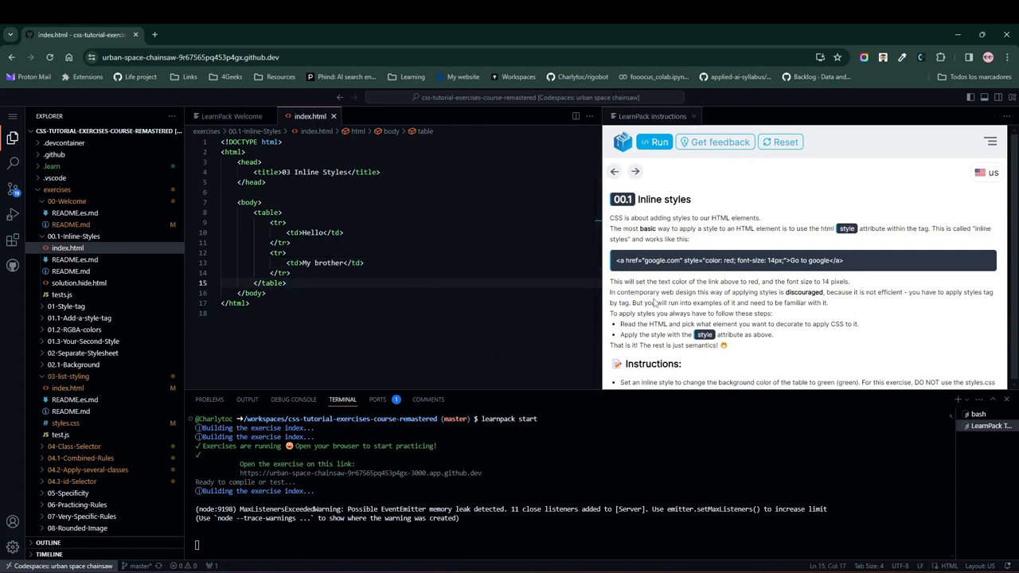
Copy the example inline-style link into index.html, then remove the pasted line.
{"action": "left_click", "coordinate": [659, 142]}
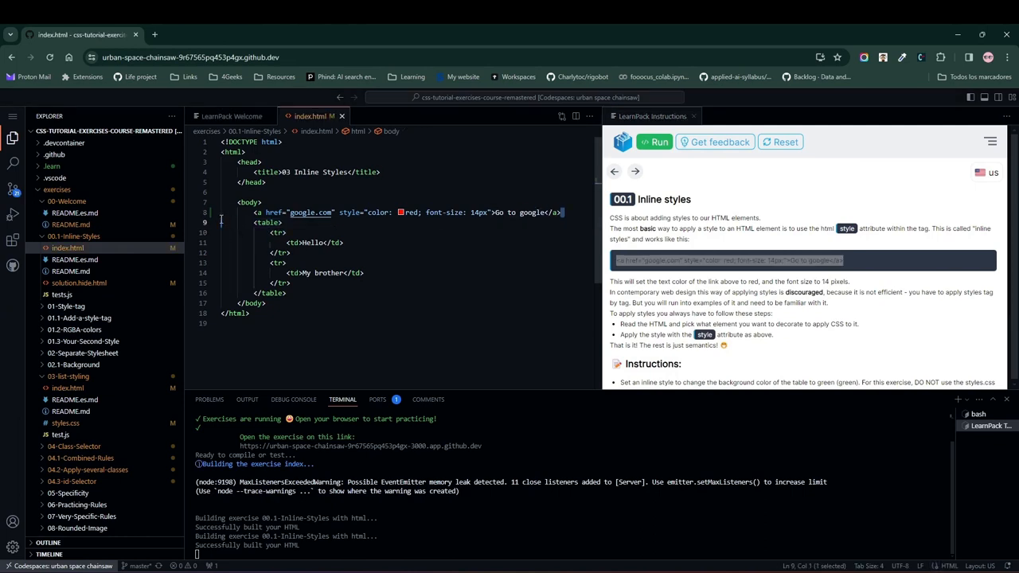
{"action": "key", "text": "Delete"}
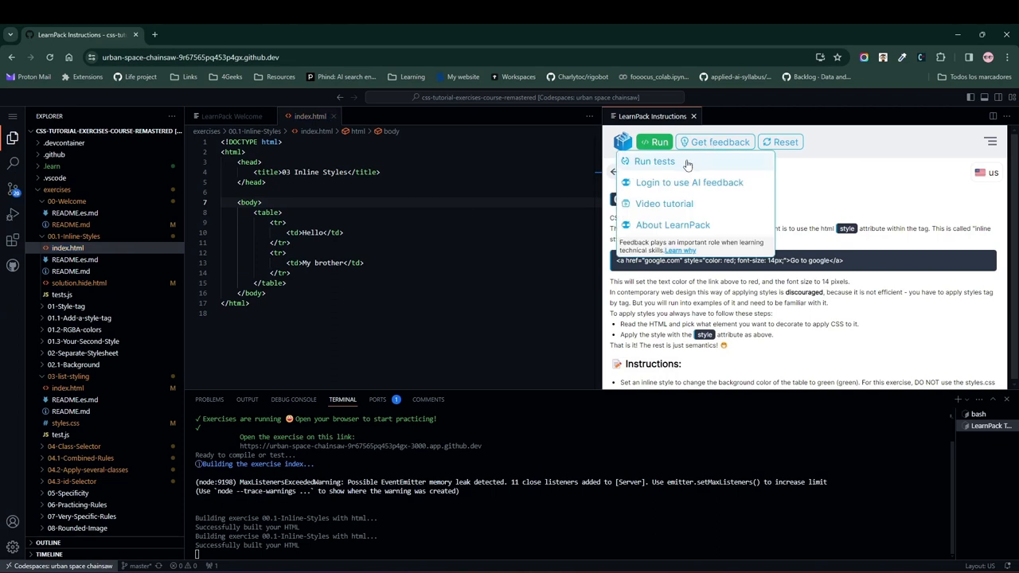
Run the Inline Styles tests: head check passes, green table background check fails.
{"action": "left_click", "coordinate": [655, 161]}
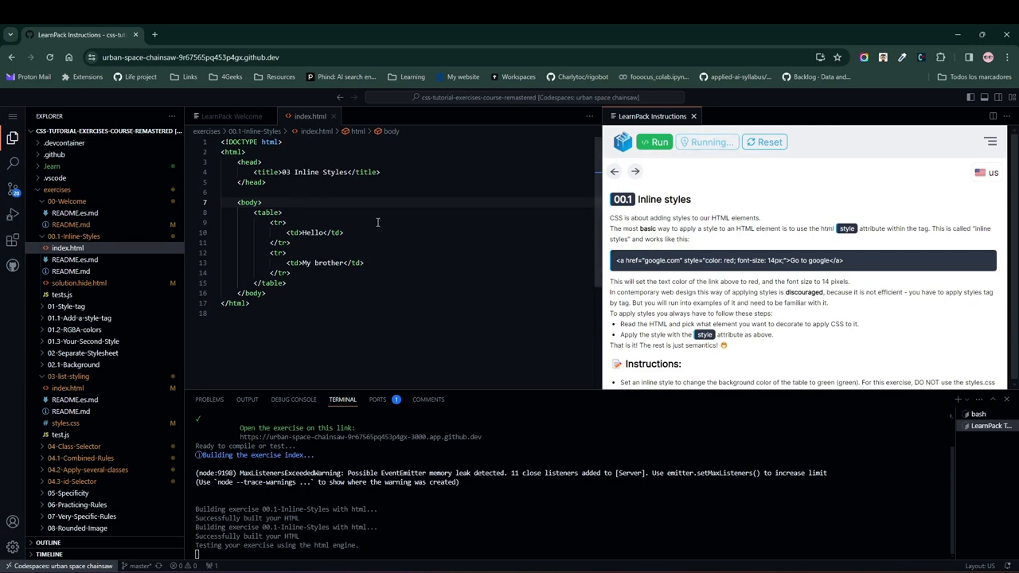
{"action": "left_click", "coordinate": [655, 142]}
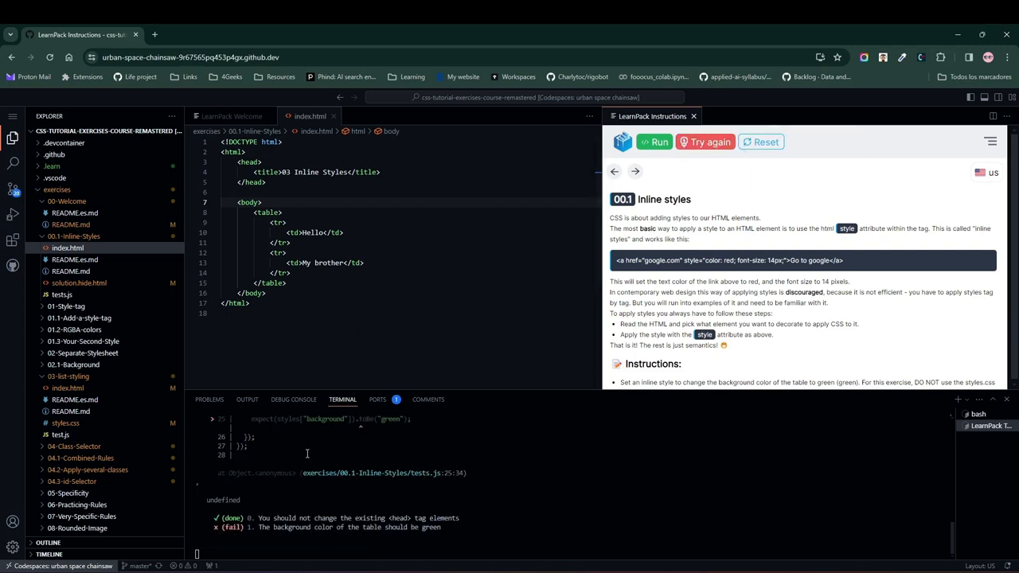
{"action": "mouse_move", "coordinate": [433, 379]}
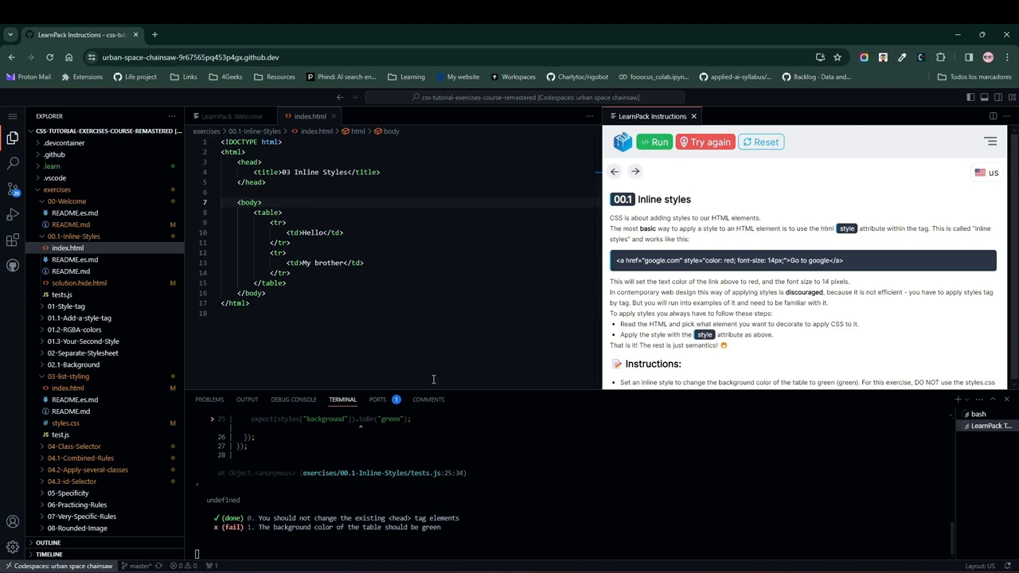
{"action": "mouse_move", "coordinate": [375, 541]}
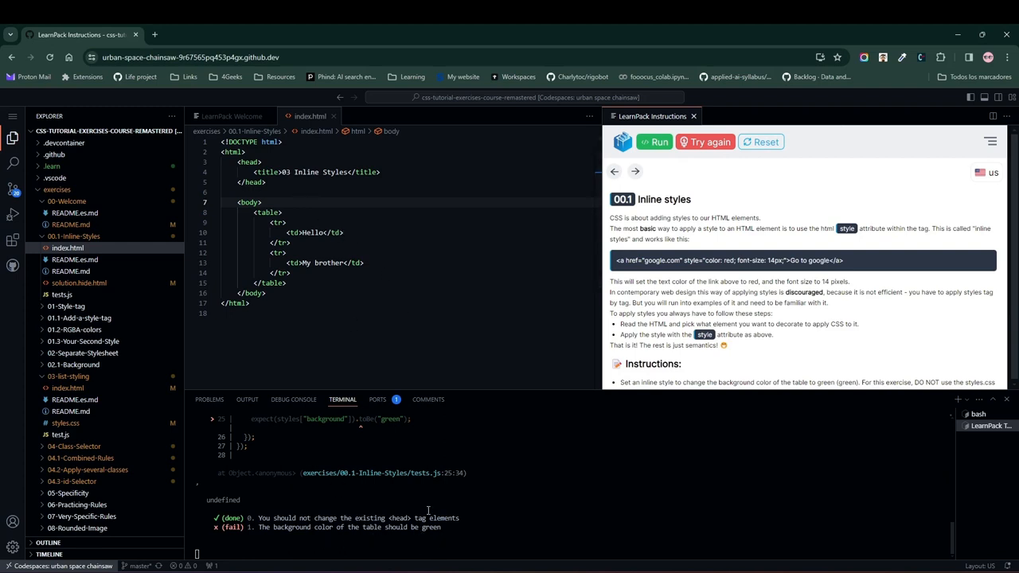
{"action": "mouse_move", "coordinate": [440, 245]}
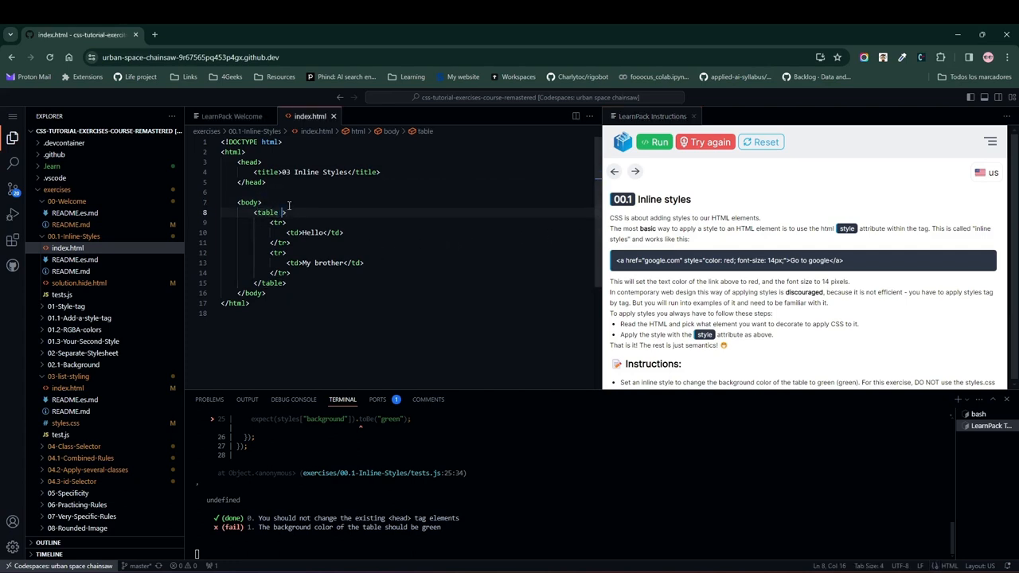
Add style="background-color: green;" to the table, rerun tests to pass, then reset.
{"action": "type", "text": "style=\"background-color: green;"}
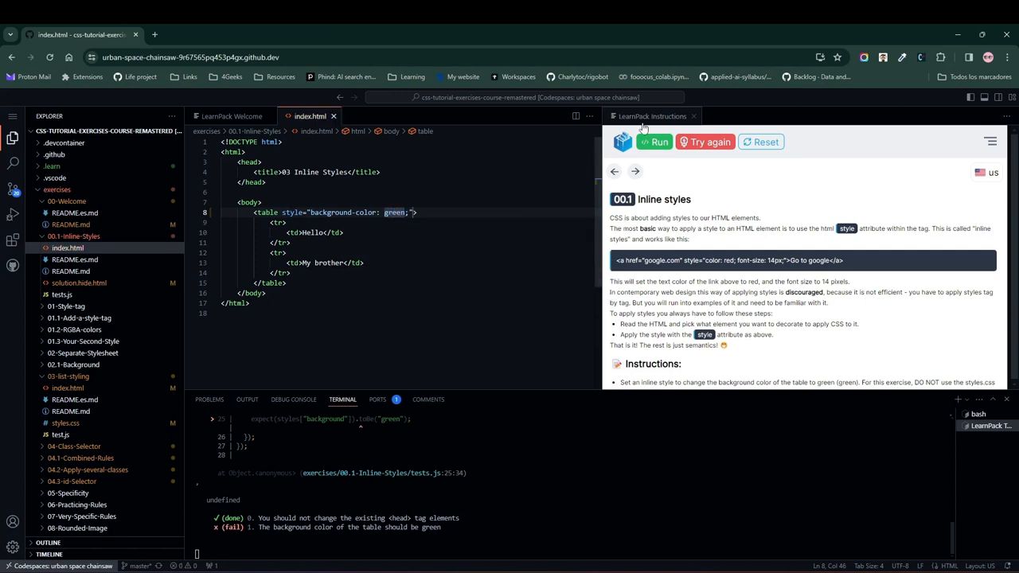
{"action": "left_click", "coordinate": [653, 142]}
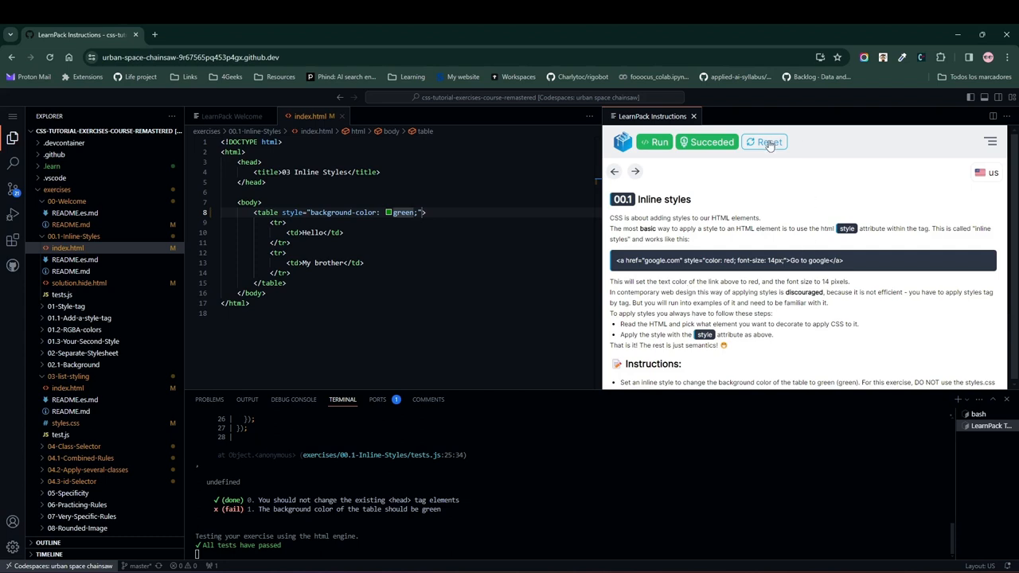
{"action": "left_click", "coordinate": [765, 142]}
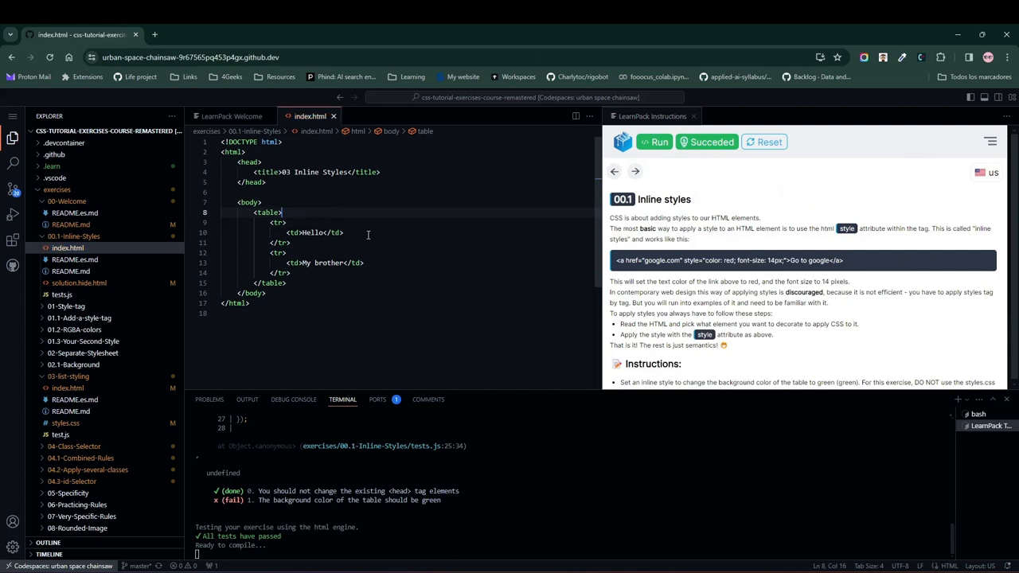
{"action": "mouse_move", "coordinate": [405, 235]}
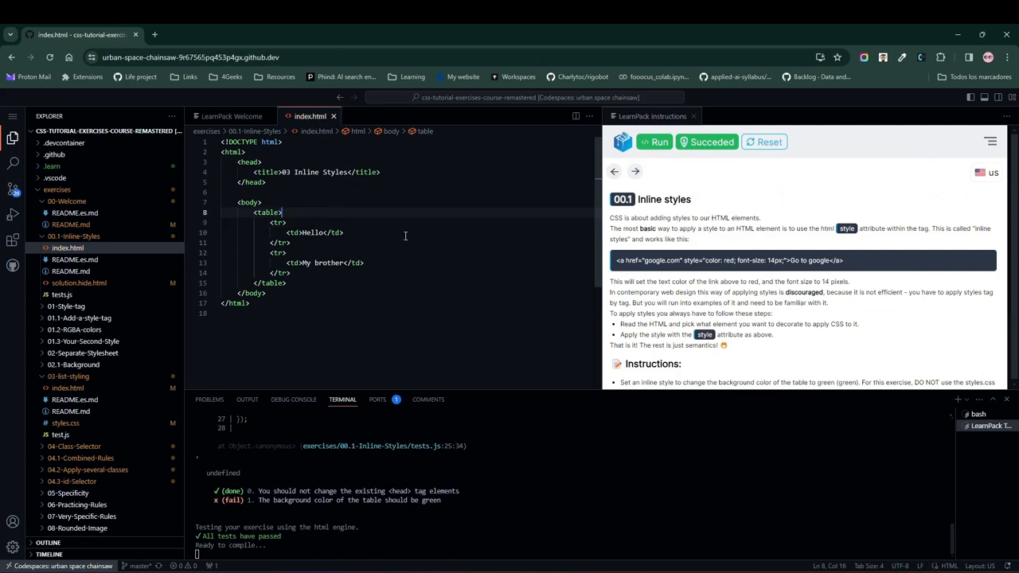
{"action": "mouse_move", "coordinate": [403, 235]}
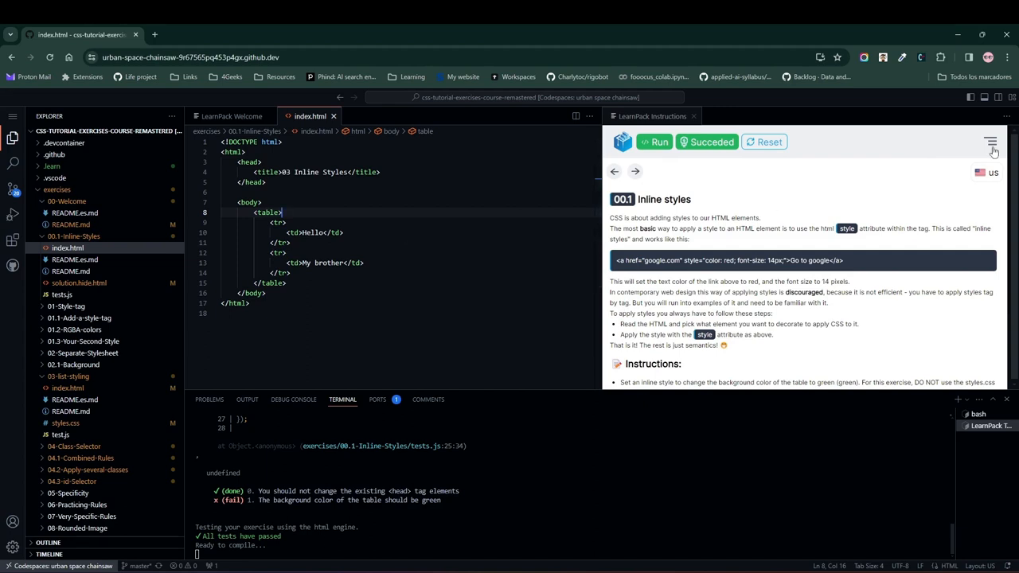
{"action": "left_click", "coordinate": [999, 141]}
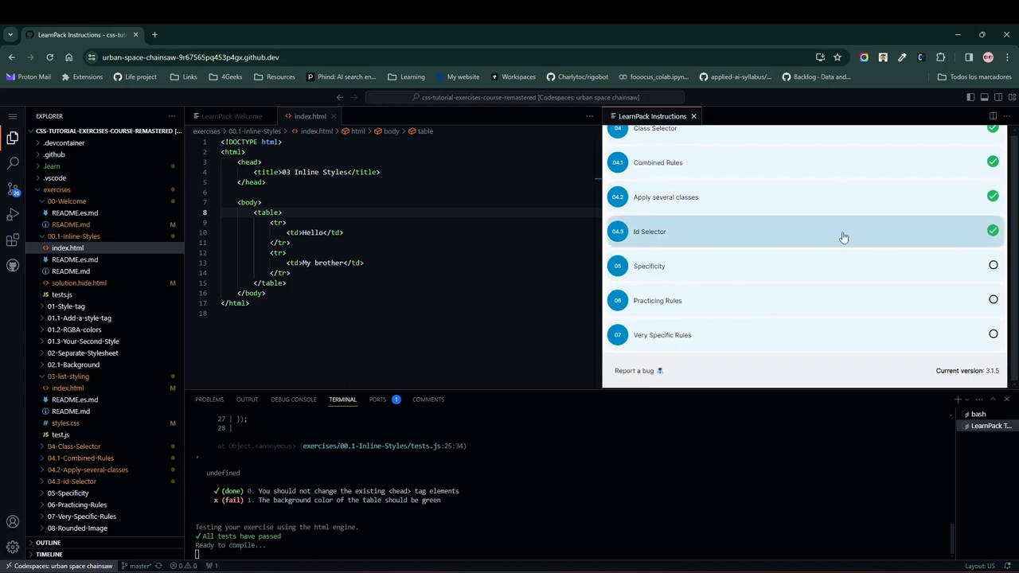
{"action": "scroll", "scroll_direction": "down", "scroll_amount": 3}
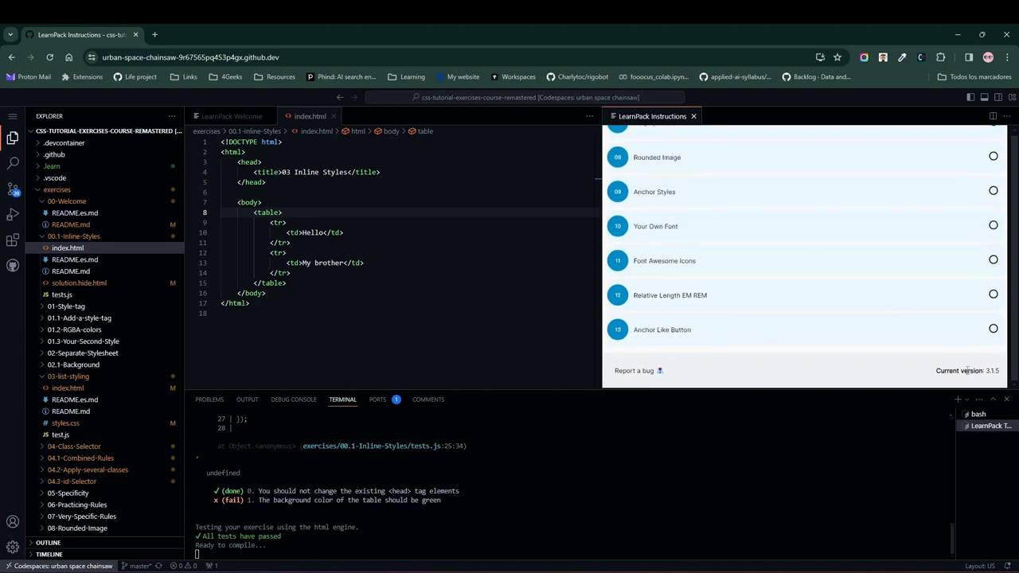
{"action": "mouse_move", "coordinate": [635, 374]}
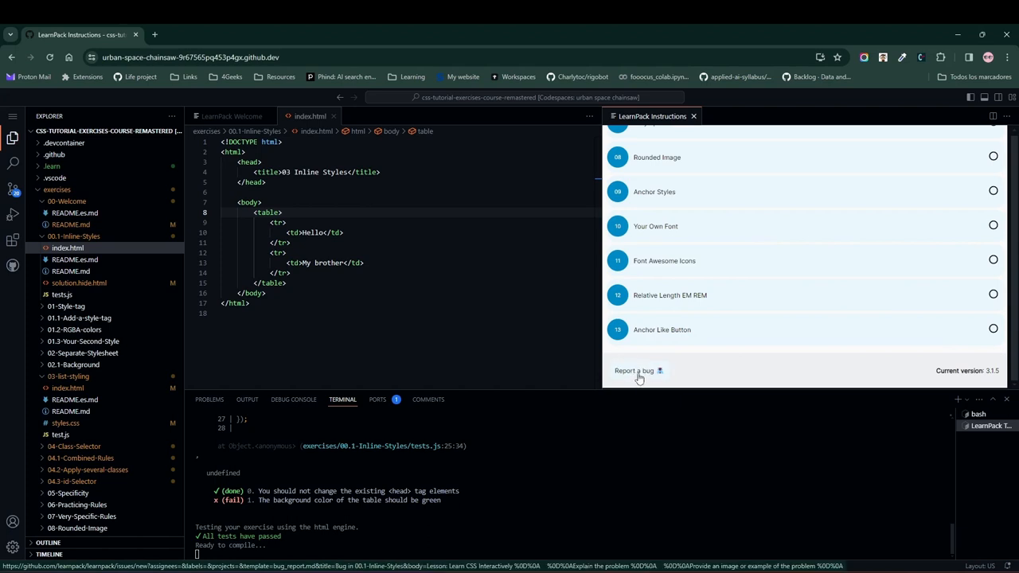
{"action": "mouse_move", "coordinate": [669, 376]}
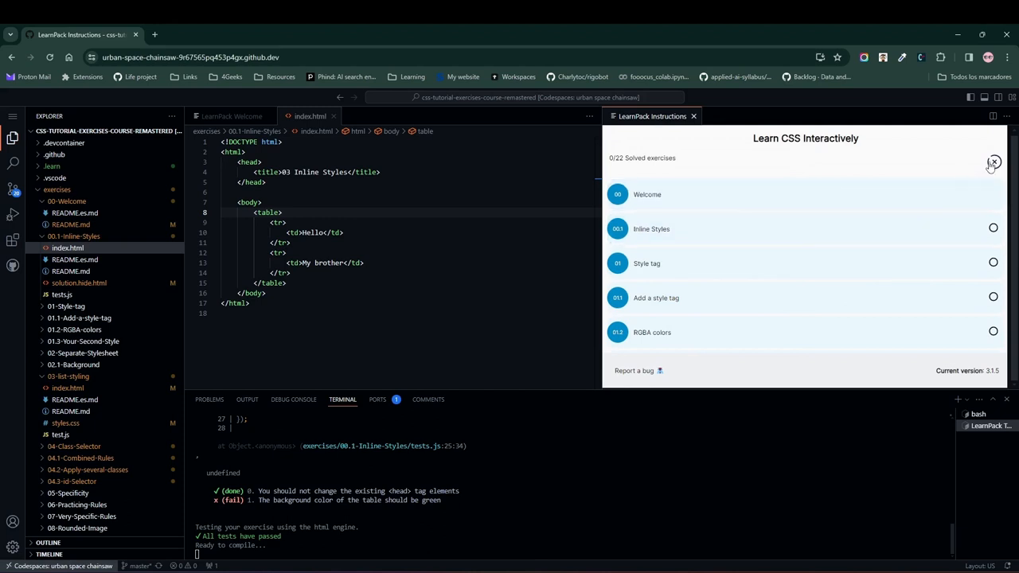
{"action": "left_click", "coordinate": [651, 228]}
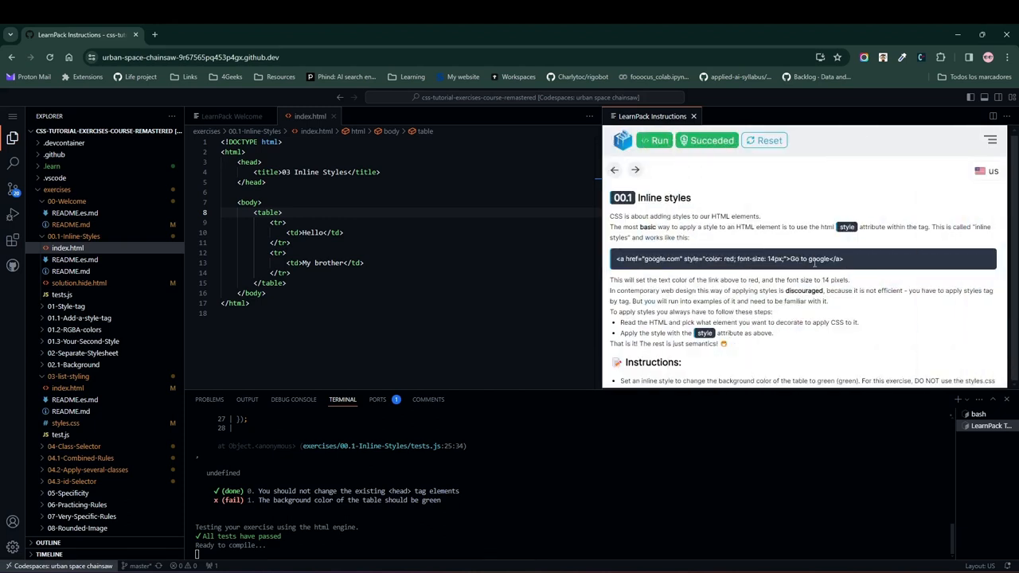